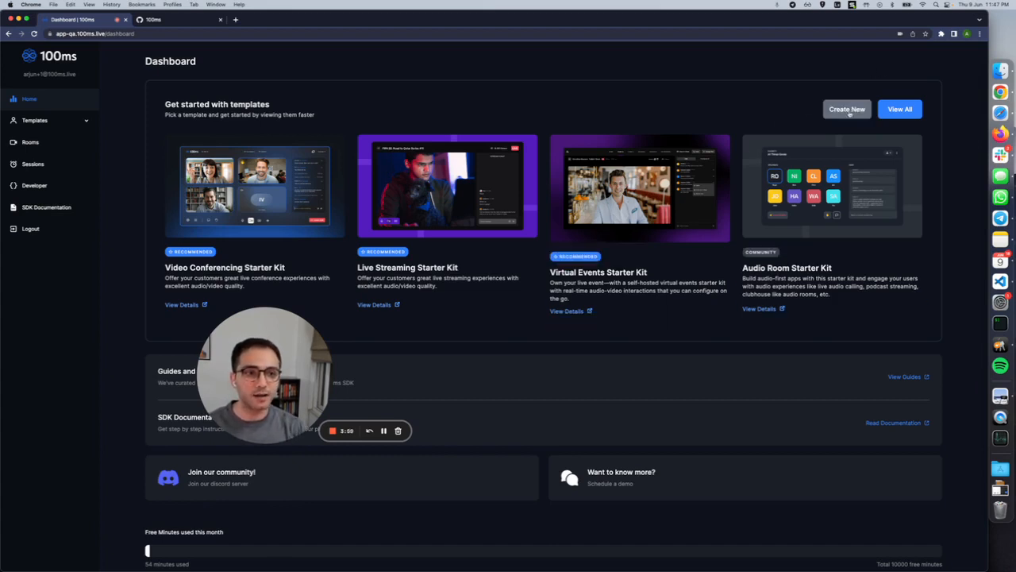
Step: Start creating a new app and locate the Video Conferencing Starter Kit in the templates
{"action": "left_click", "coordinate": [847, 108]}
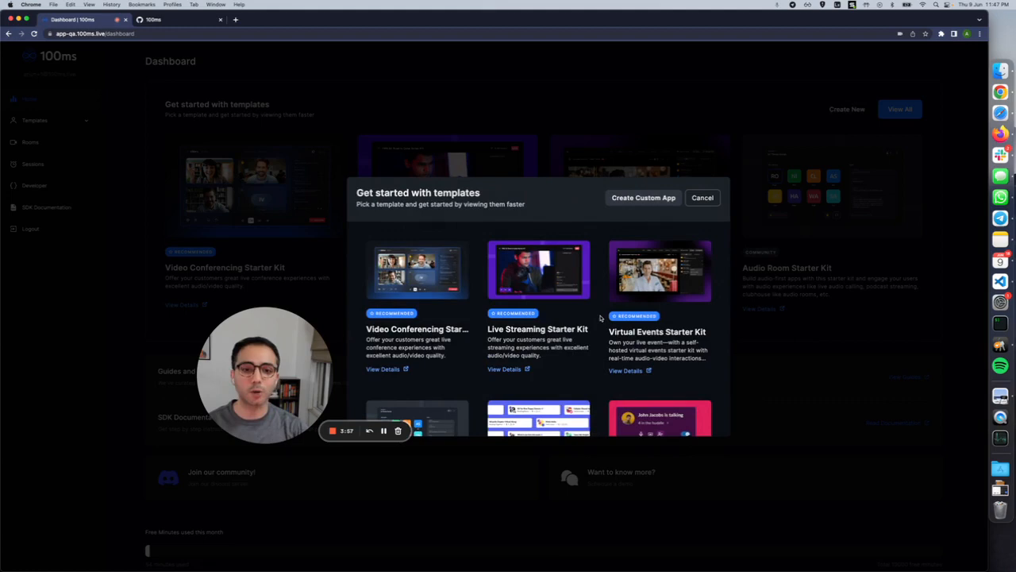
{"action": "scroll", "scroll_direction": "down", "scroll_amount": 3}
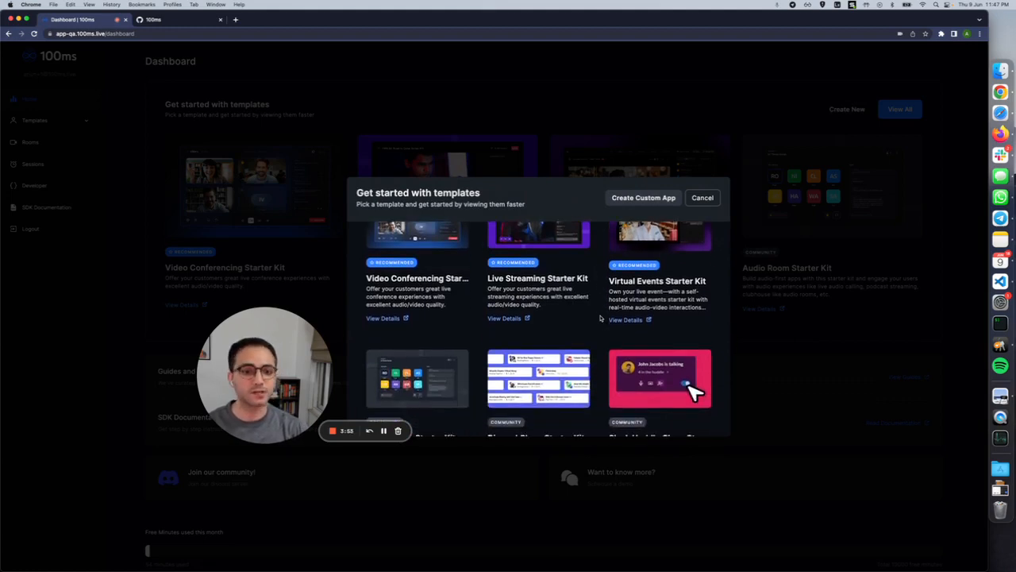
{"action": "scroll", "scroll_direction": "down", "scroll_amount": 3}
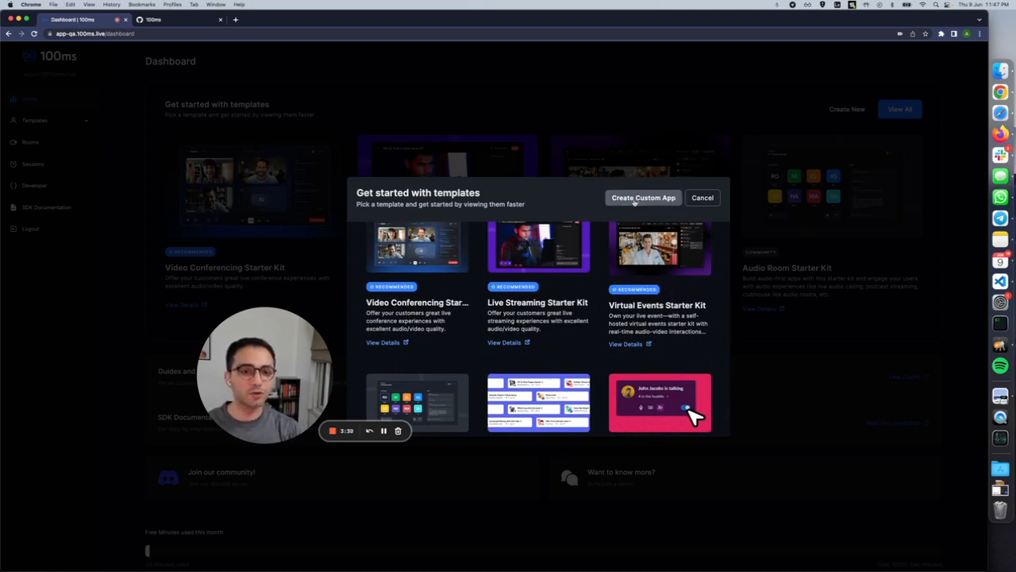
{"action": "mouse_move", "coordinate": [594, 216]}
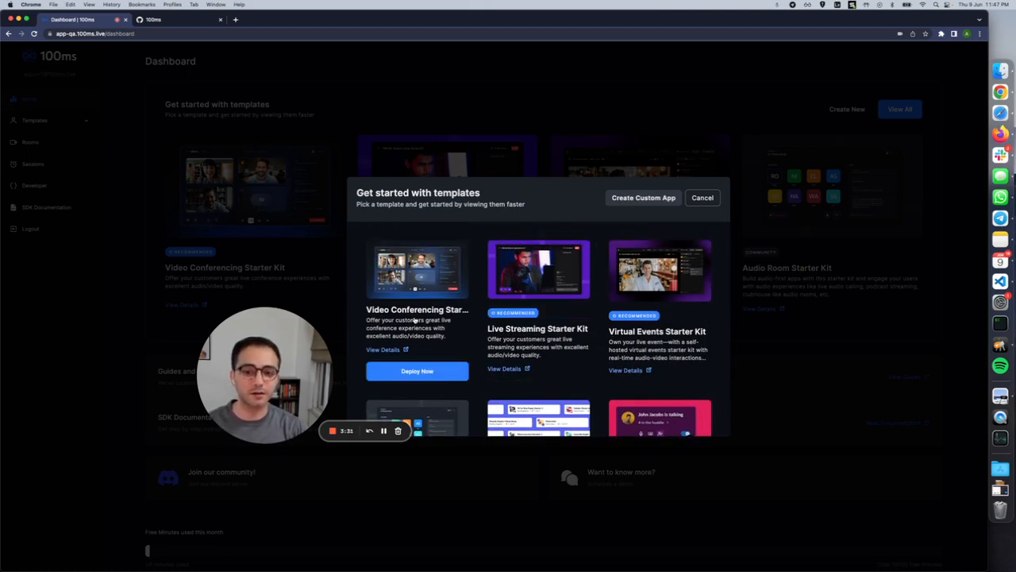
{"action": "mouse_move", "coordinate": [416, 371]}
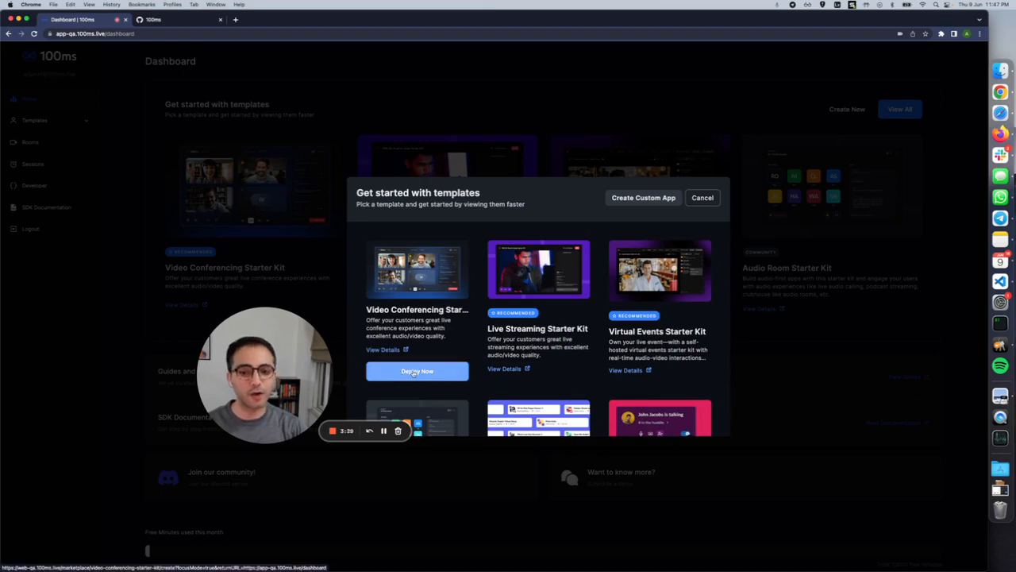
Step: Begin deploying the Video Conferencing Starter Kit with subdomain 'foobar' and region India
{"action": "left_click", "coordinate": [416, 371]}
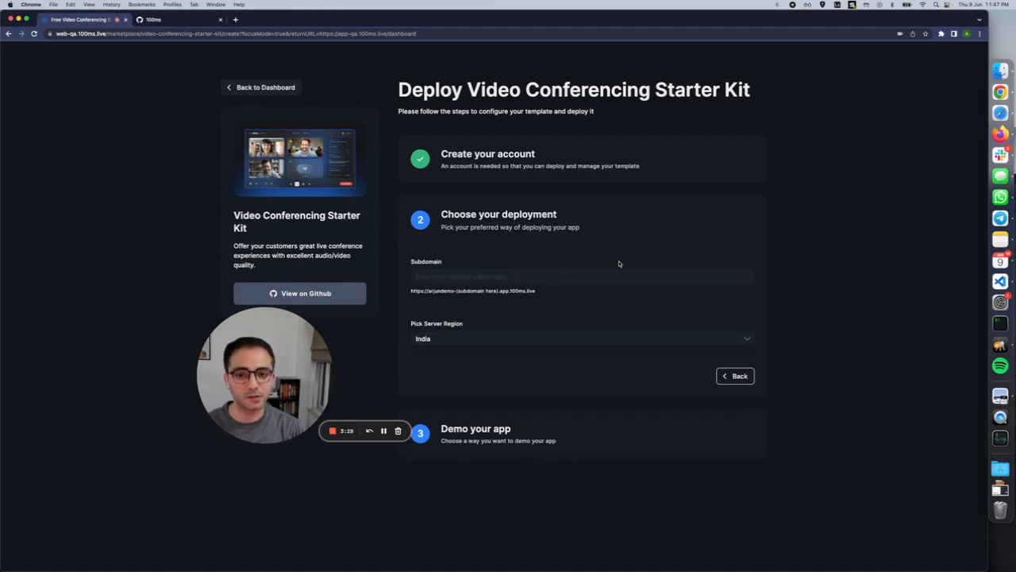
{"action": "left_click", "coordinate": [529, 276]}
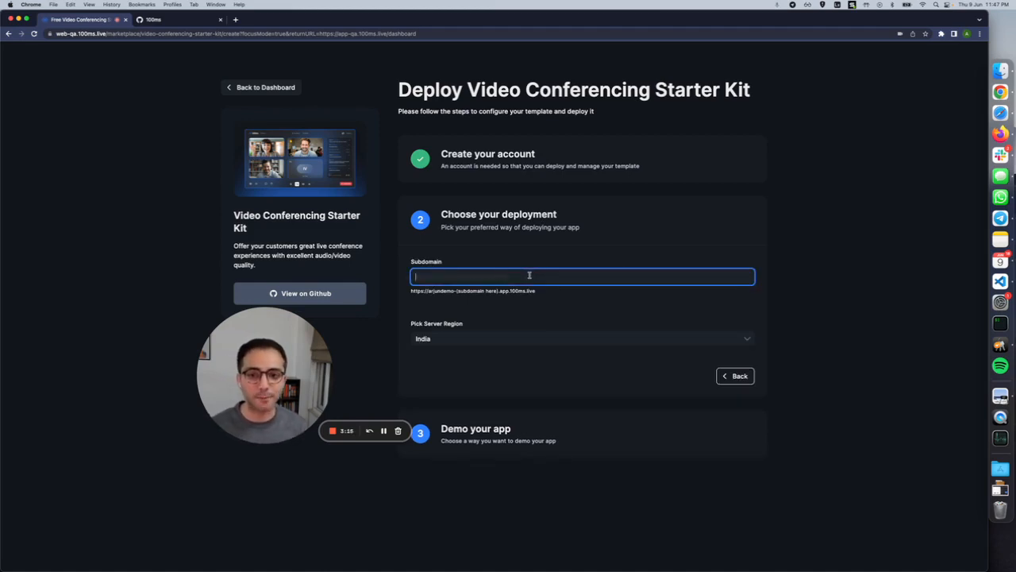
{"action": "type", "text": "foobar"}
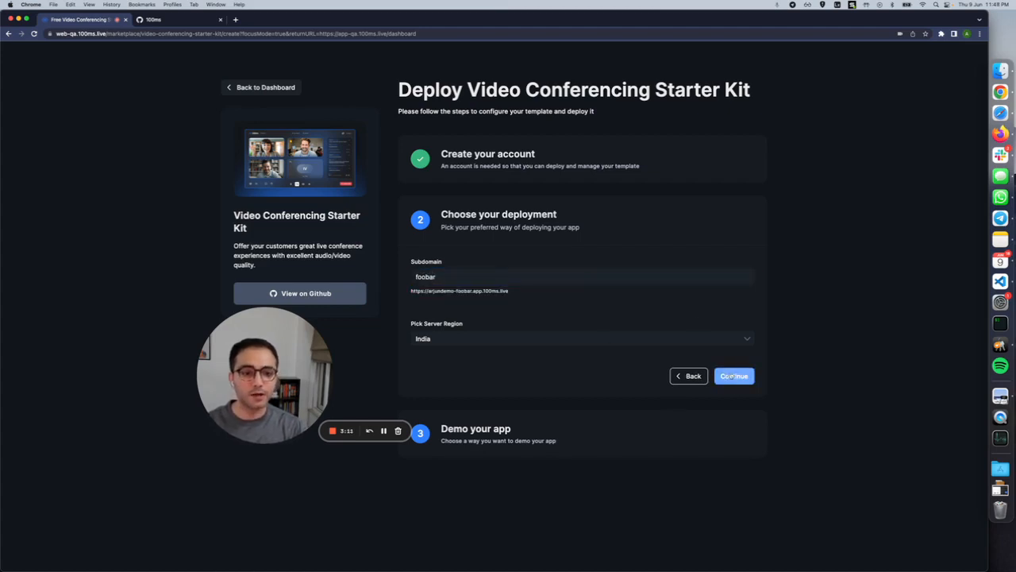
Step: Continue the deployment with subdomain foobar and region India until it completes
{"action": "left_click", "coordinate": [734, 374]}
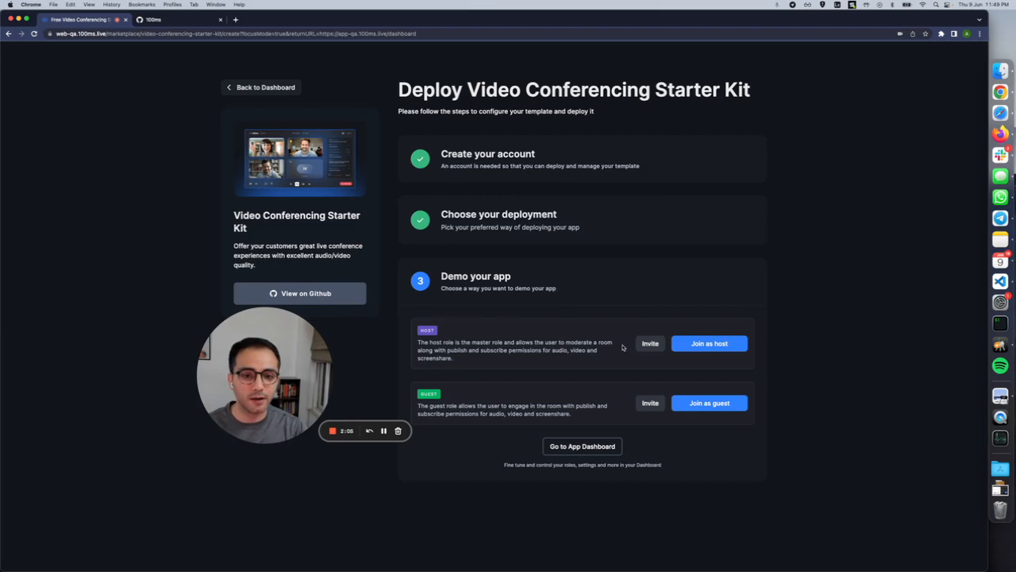
{"action": "mouse_move", "coordinate": [708, 343]}
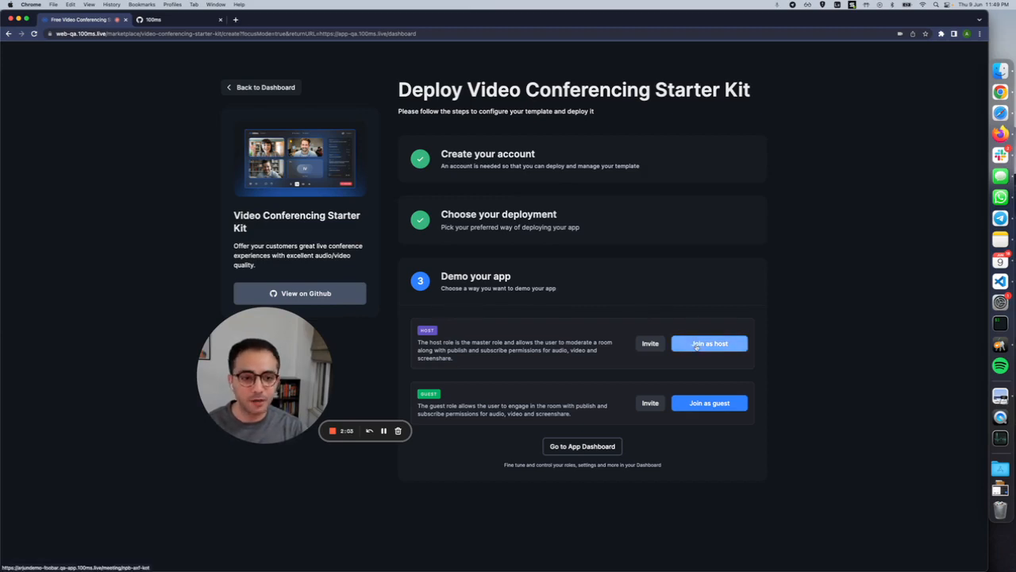
Step: Join the live room as host named 'arjun' with camera and microphone allowed
{"action": "left_click", "coordinate": [708, 343]}
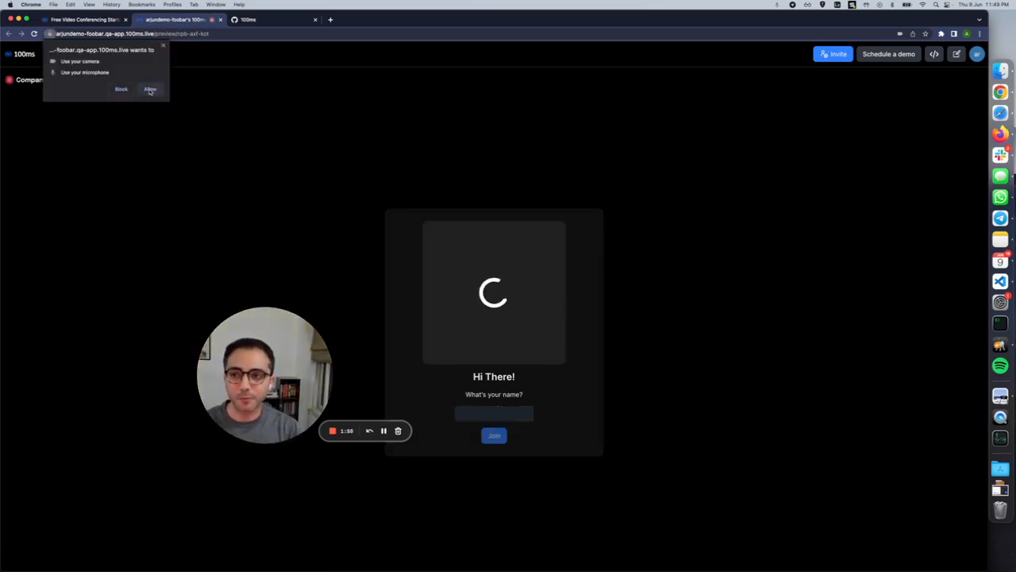
{"action": "left_click", "coordinate": [149, 88]}
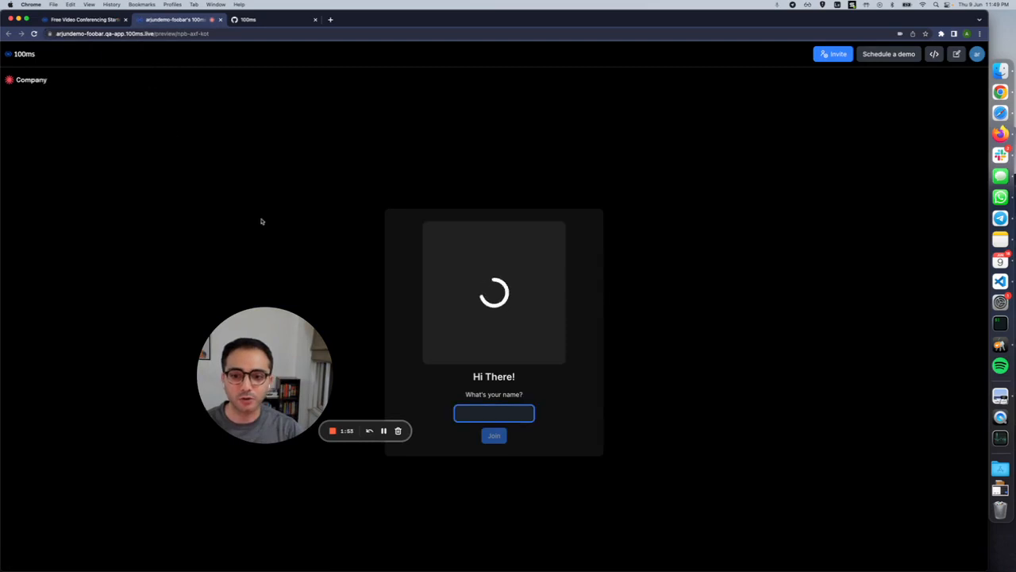
{"action": "type", "text": "arjun"}
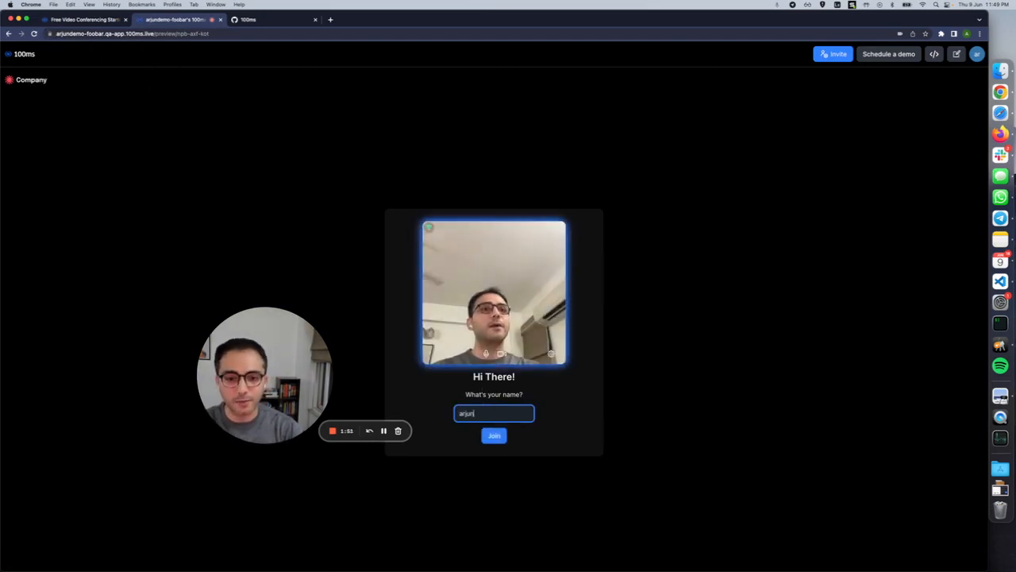
{"action": "left_click", "coordinate": [492, 435]}
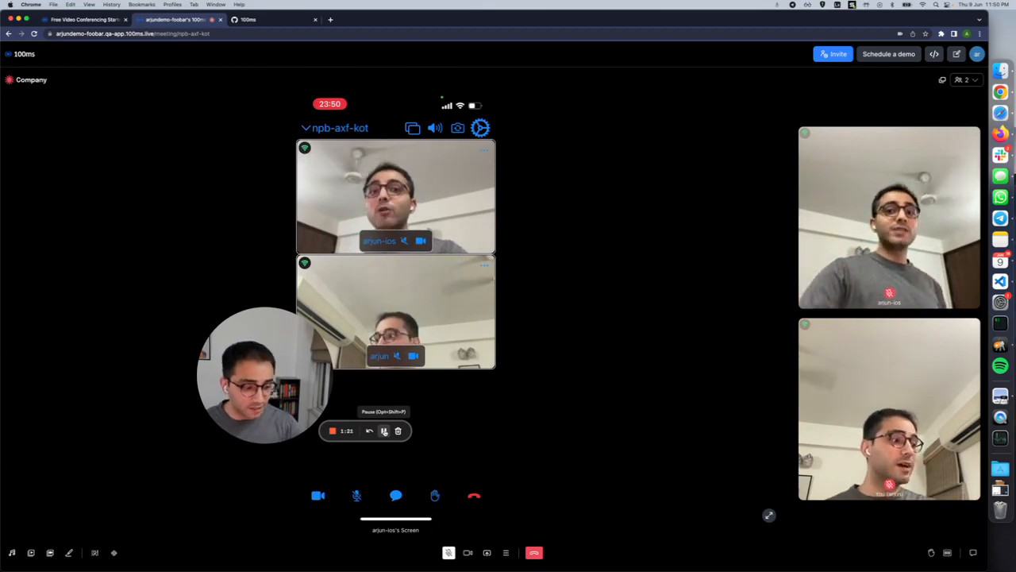
Step: Focus the participant's shared phone screen tile showing the 100ms apps folder
{"action": "left_click", "coordinate": [395, 495]}
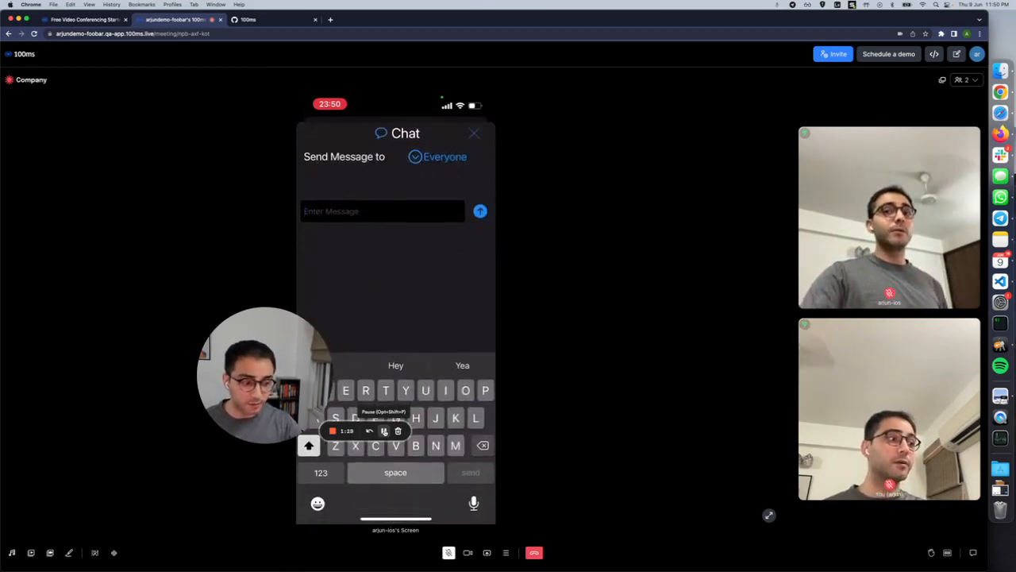
{"action": "left_click", "coordinate": [473, 133]}
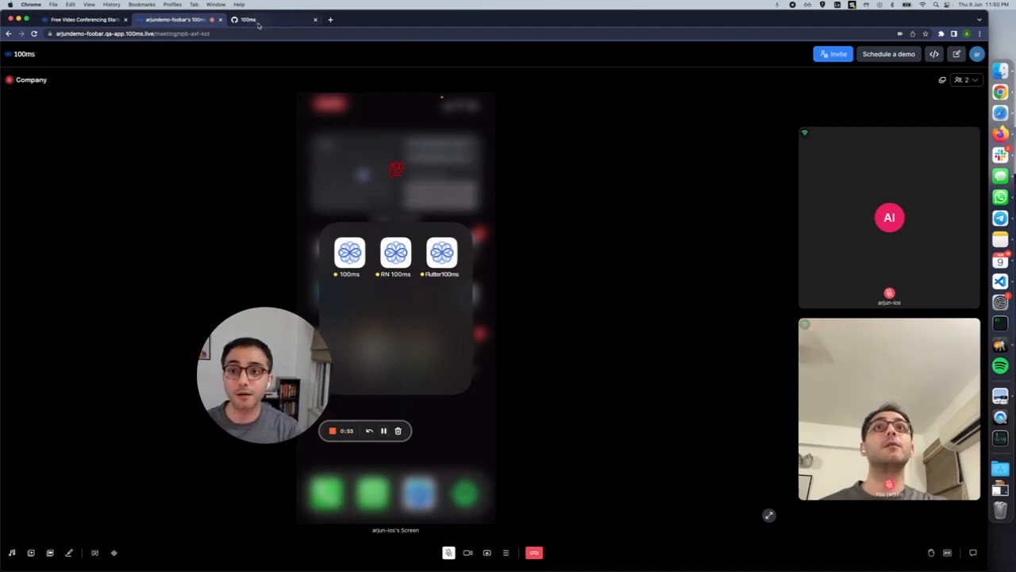
Step: Switch to the 100ms GitHub organisation page with its pinned SDK repositories
{"action": "left_click", "coordinate": [252, 21]}
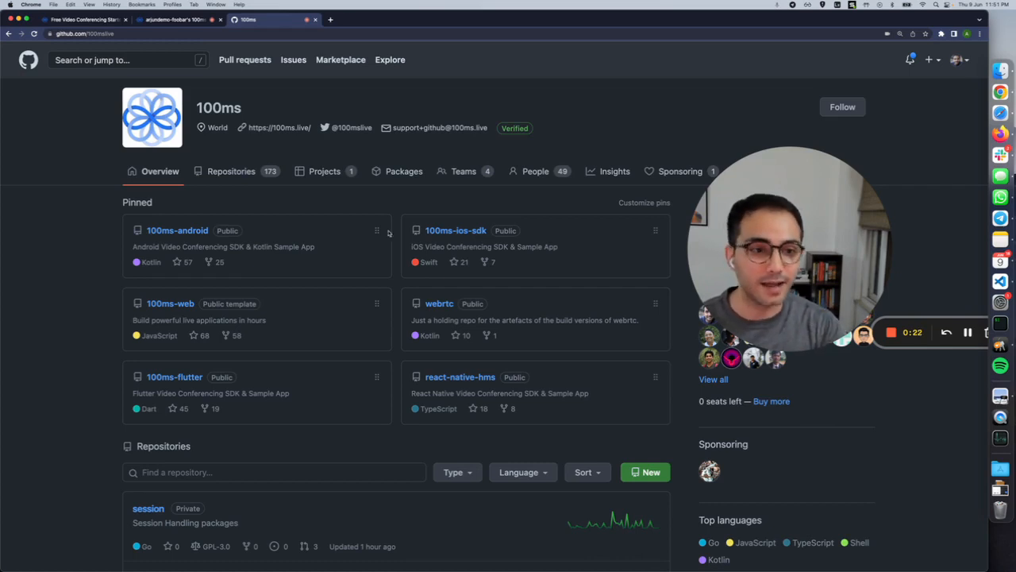
{"action": "mouse_move", "coordinate": [891, 333]}
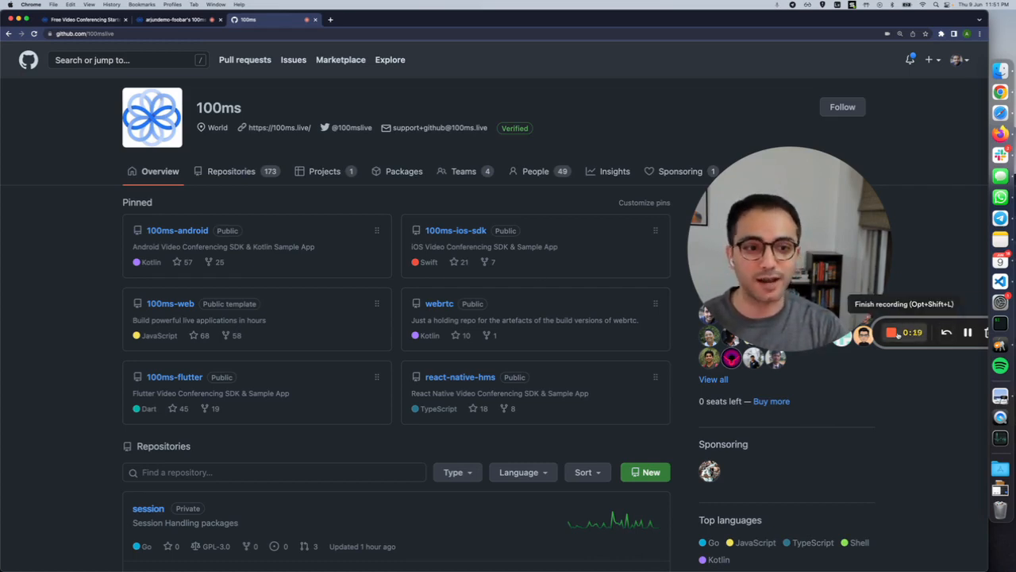